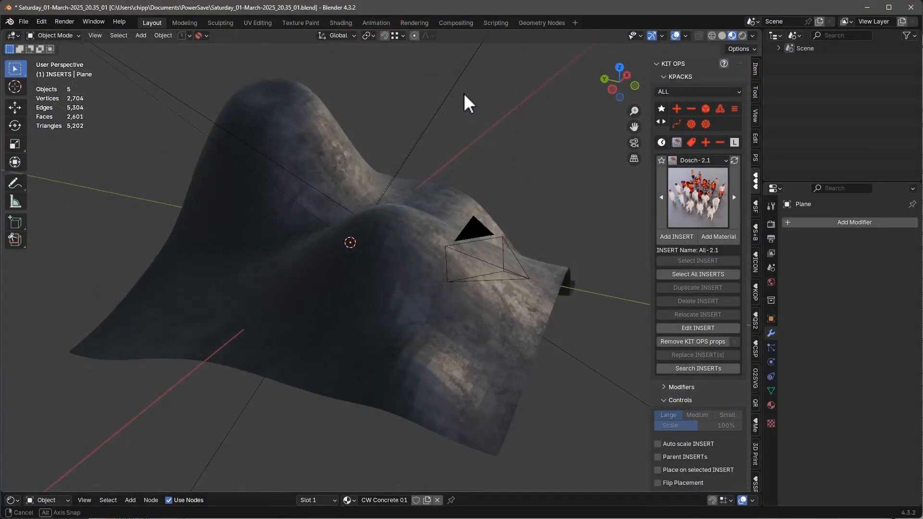
- Orbit the viewport around the terrain while choosing cw-scatter from the DM - Other pack
{"action": "left_click_drag", "start_coordinate": [465, 100], "coordinate": [479, 132]}
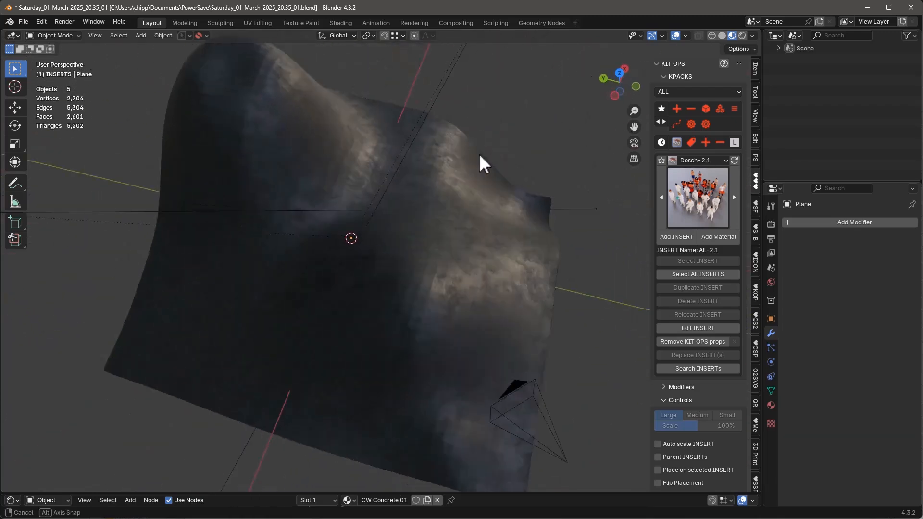
{"action": "left_click_drag", "start_coordinate": [483, 165], "coordinate": [518, 136]}
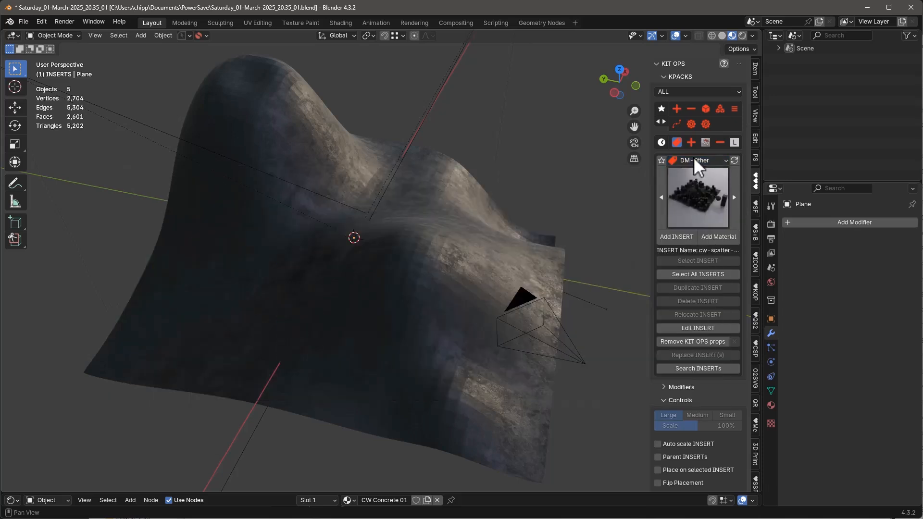
{"action": "mouse_move", "coordinate": [698, 160]}
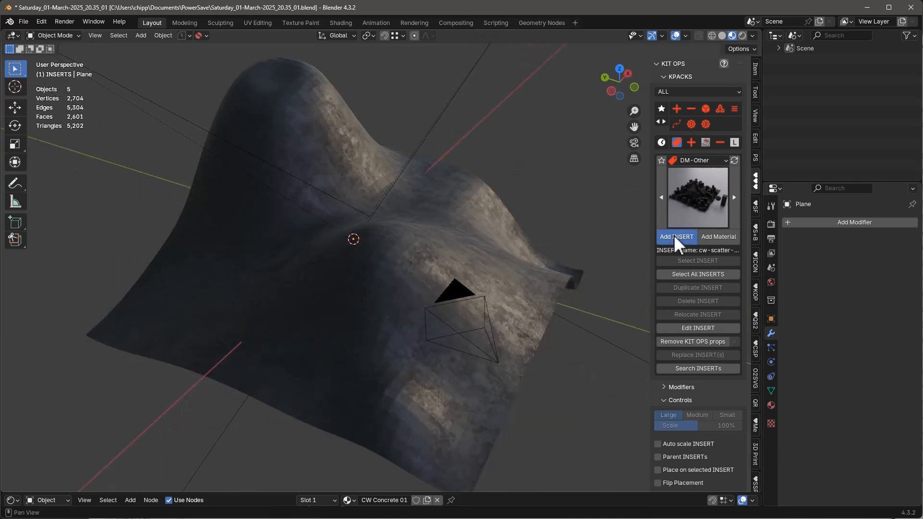
- Insert cw-scatter onto the terrain plane and enable Match Normal on the modifier
{"action": "left_click", "coordinate": [676, 237]}
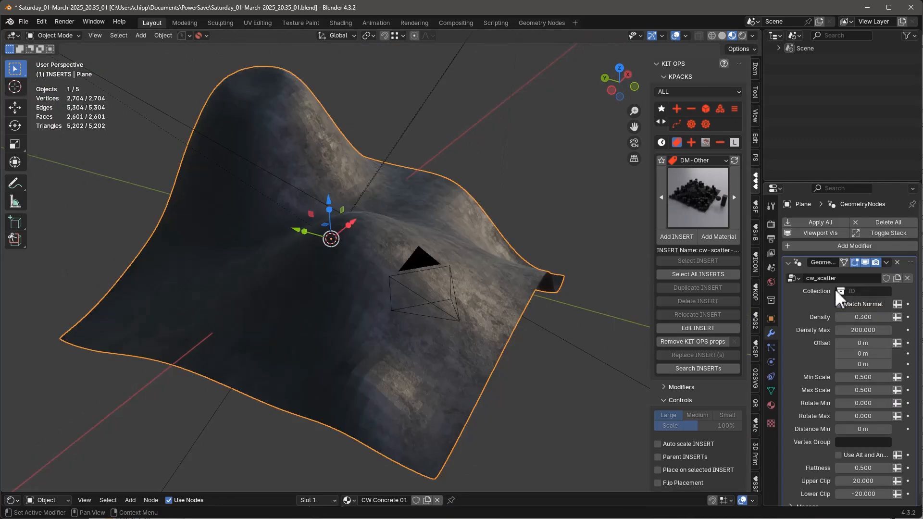
{"action": "left_click", "coordinate": [838, 304]}
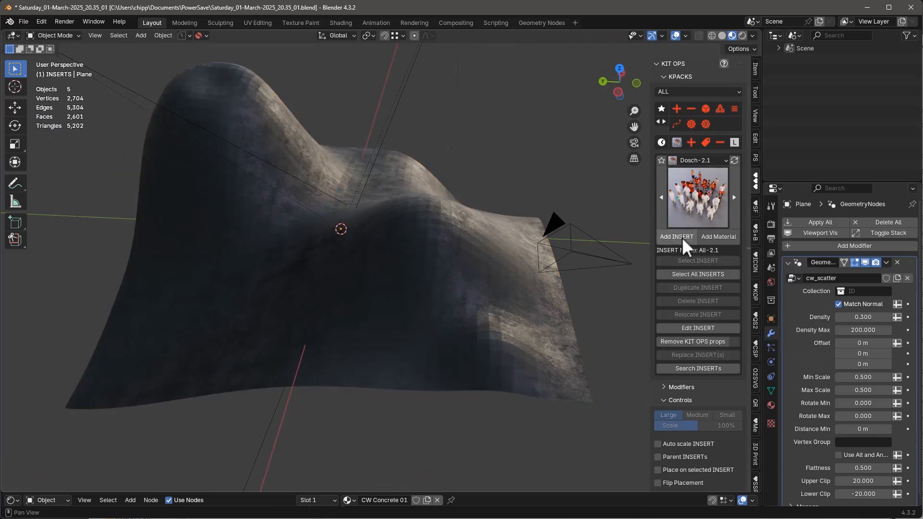
- Add the Dosch All-2.1 crowd insert and begin picking the modifier's Collection
{"action": "left_click", "coordinate": [675, 239]}
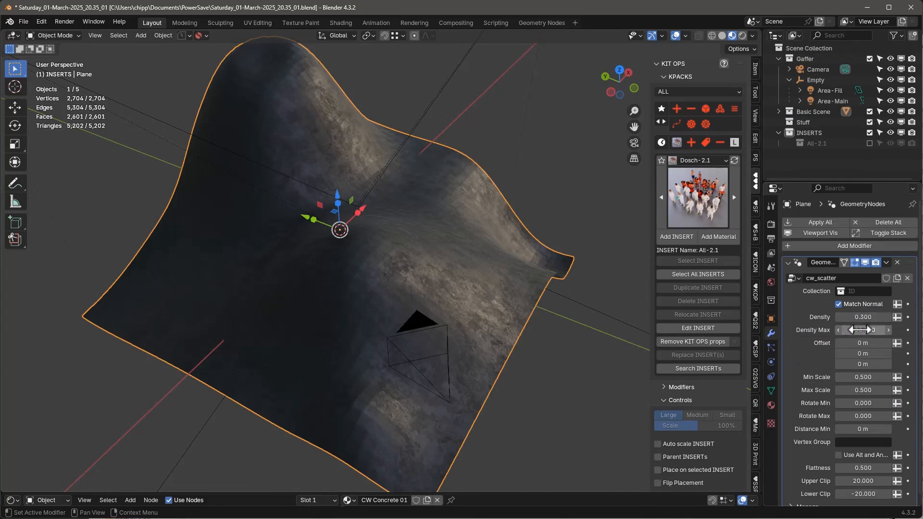
{"action": "left_click", "coordinate": [864, 330]}
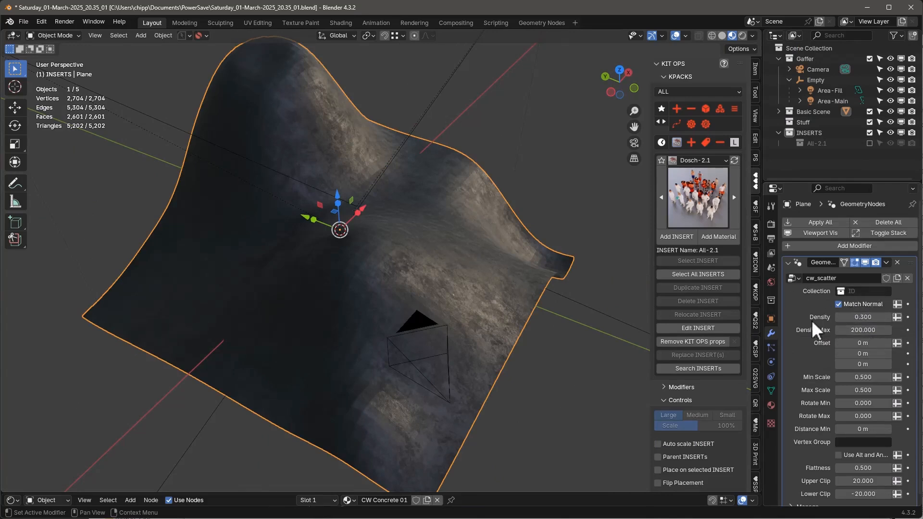
- Scatter All-2.1 with Density Max 50 and density 0.1, then inspect the crowd
{"action": "left_click", "coordinate": [865, 291]}
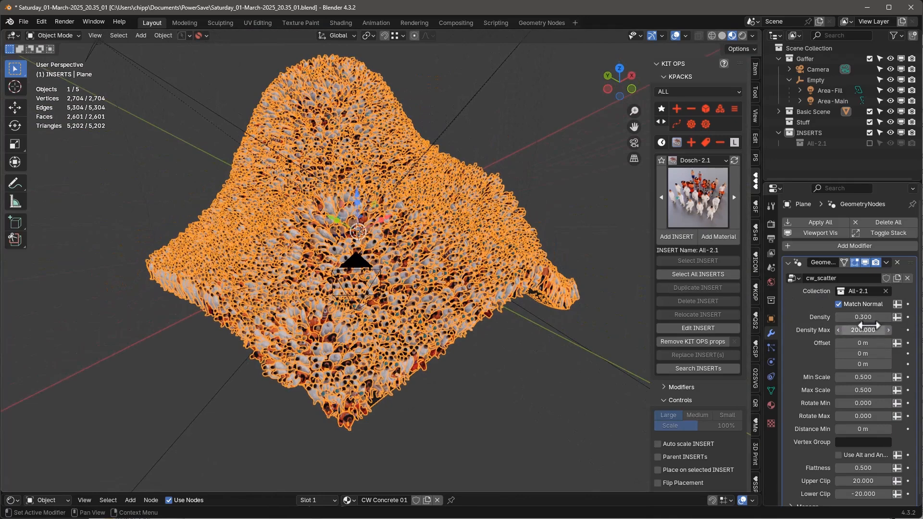
{"action": "left_click_drag", "start_coordinate": [888, 330], "coordinate": [837, 330]}
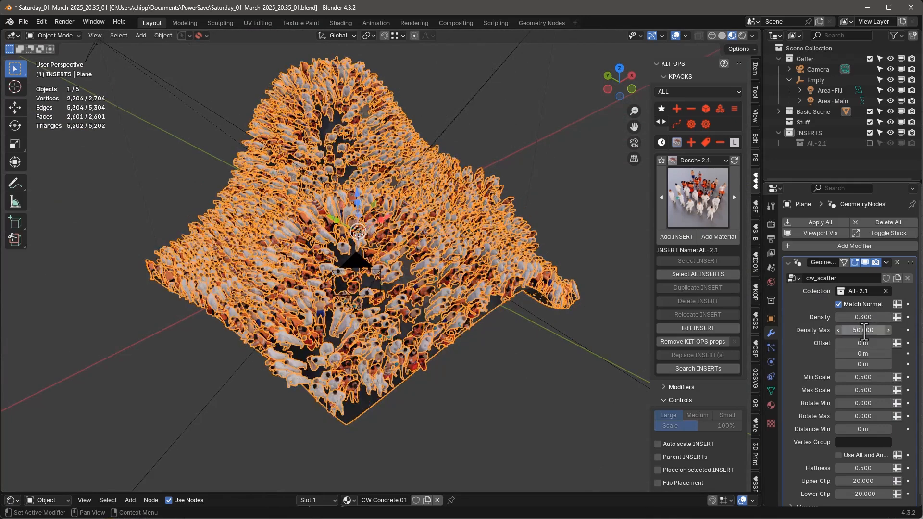
{"action": "double_click", "coordinate": [863, 317]}
{"action": "type", "text": "0.100"}
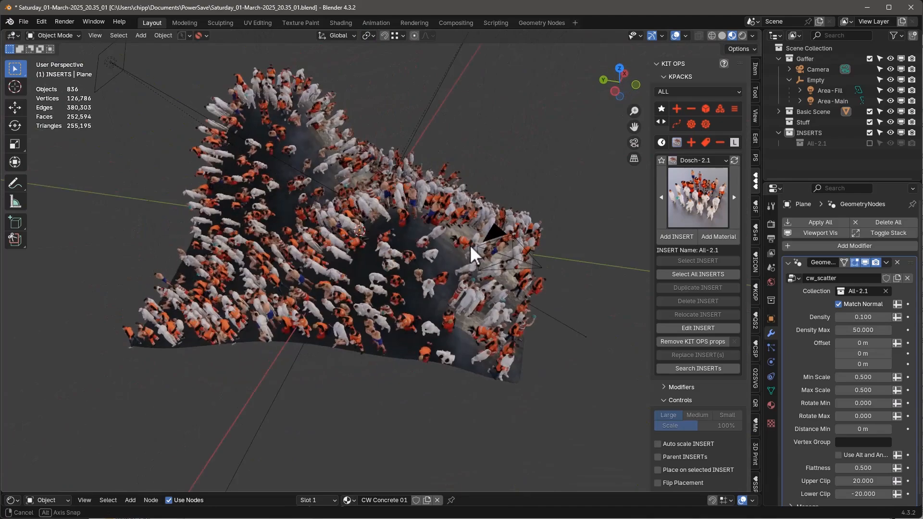
{"action": "left_click_drag", "start_coordinate": [471, 254], "coordinate": [421, 183]}
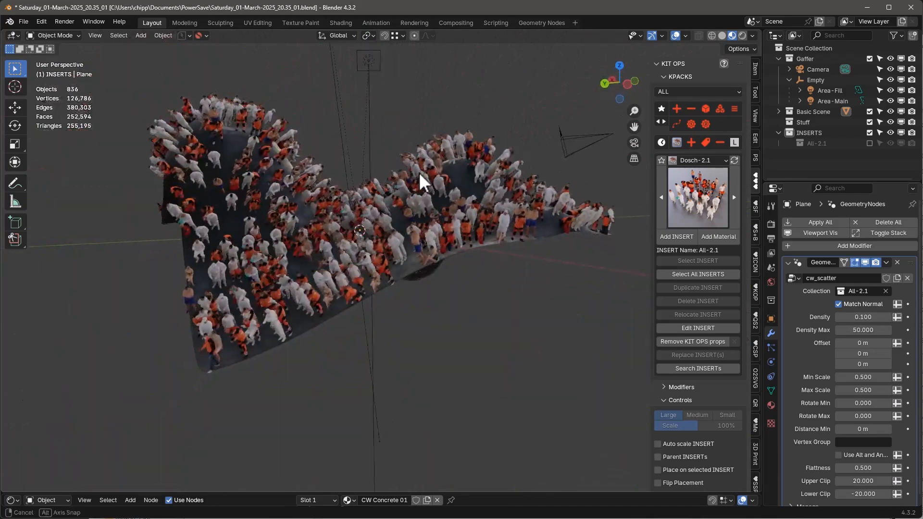
{"action": "left_click_drag", "start_coordinate": [418, 182], "coordinate": [512, 265]}
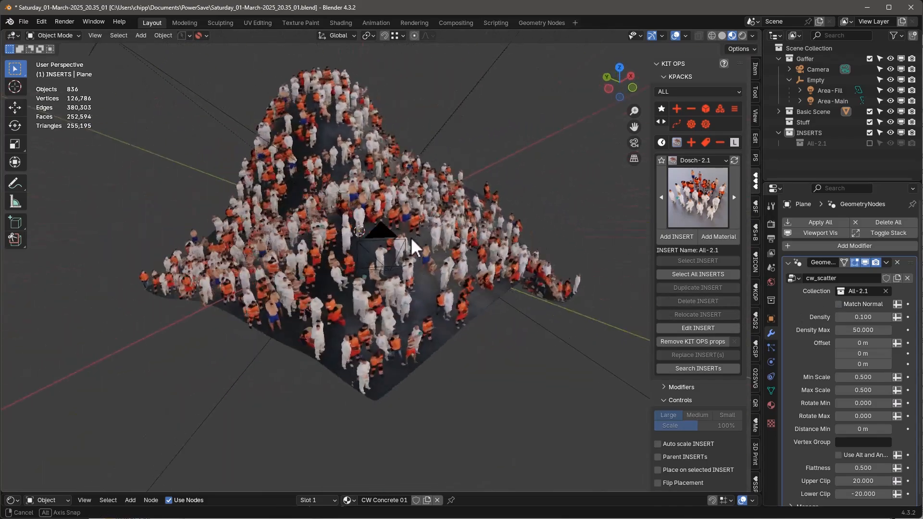
{"action": "left_click_drag", "start_coordinate": [383, 236], "coordinate": [436, 244]}
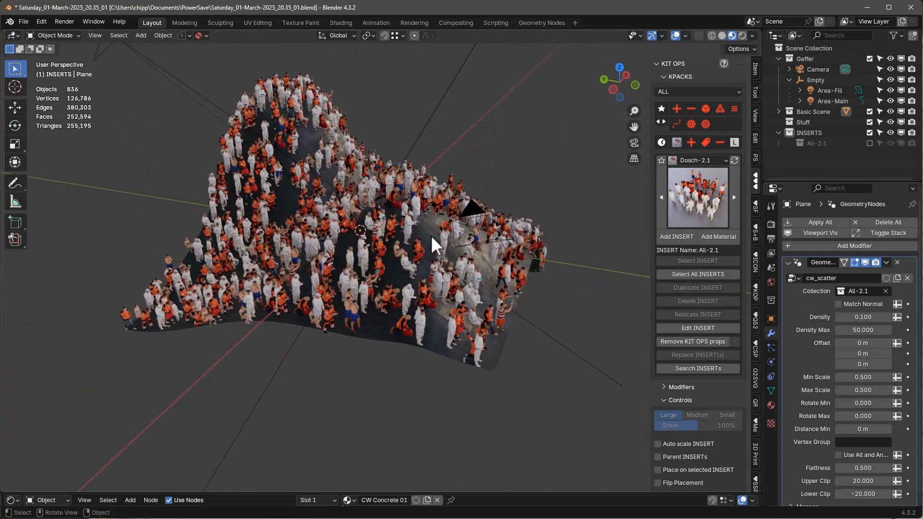
- Set Density Max 100, min distance 0.049 m, rotation 45–360°, flatness 1, and enable Use Alt and Angle
{"action": "left_click", "coordinate": [863, 329]}
{"action": "type", "text": "100.000"}
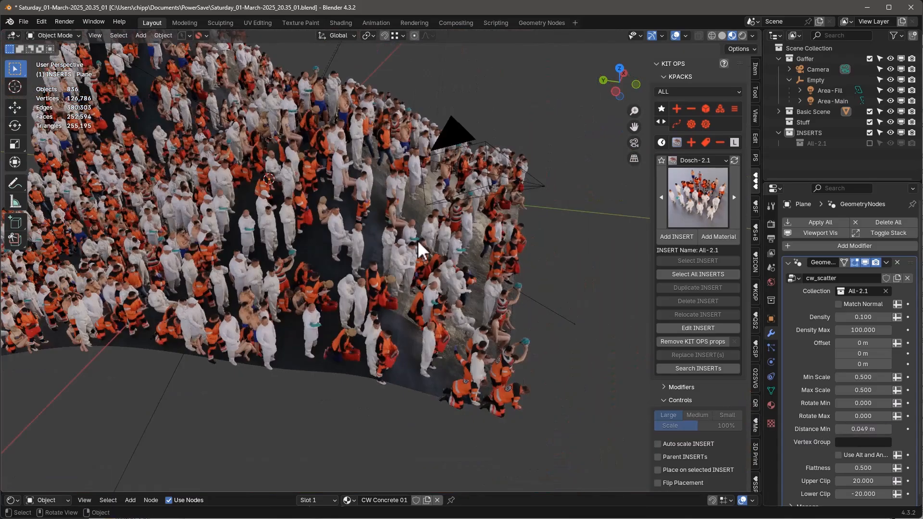
{"action": "left_click_drag", "start_coordinate": [418, 247], "coordinate": [300, 203]}
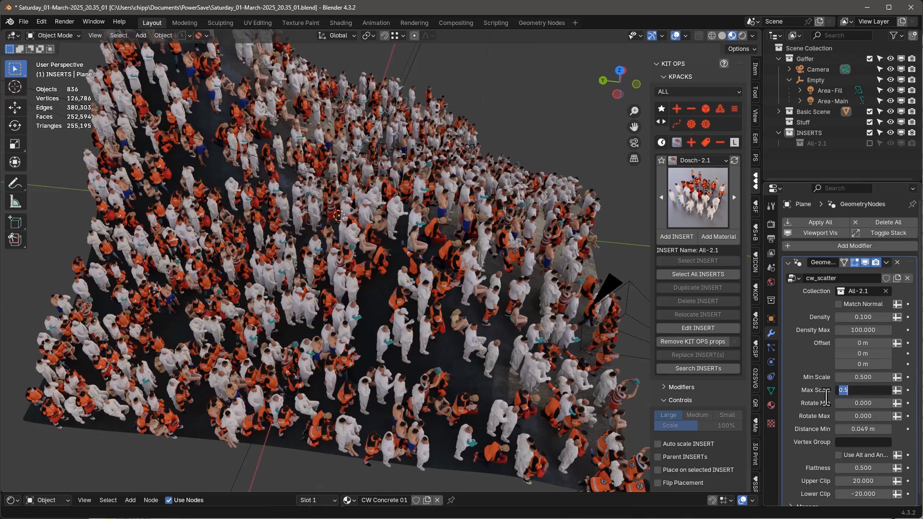
{"action": "type", "text": "0.7500"}
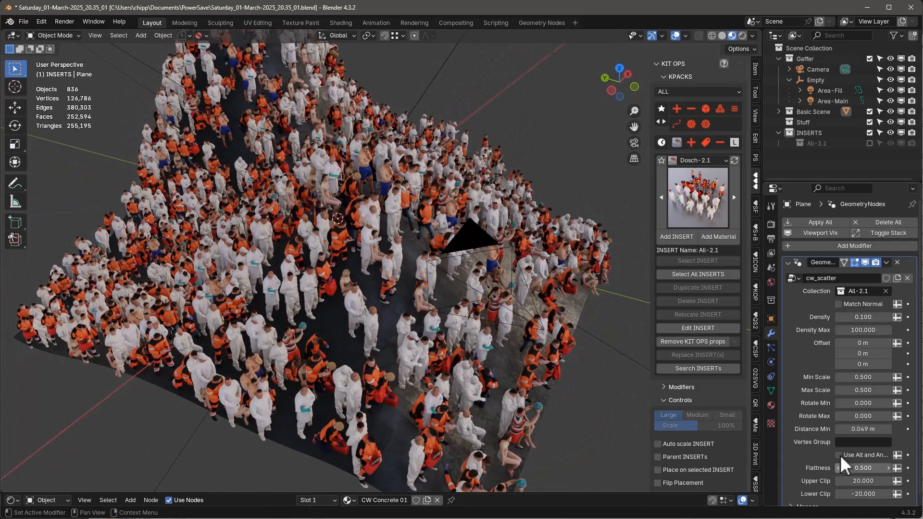
{"action": "left_click", "coordinate": [865, 403]}
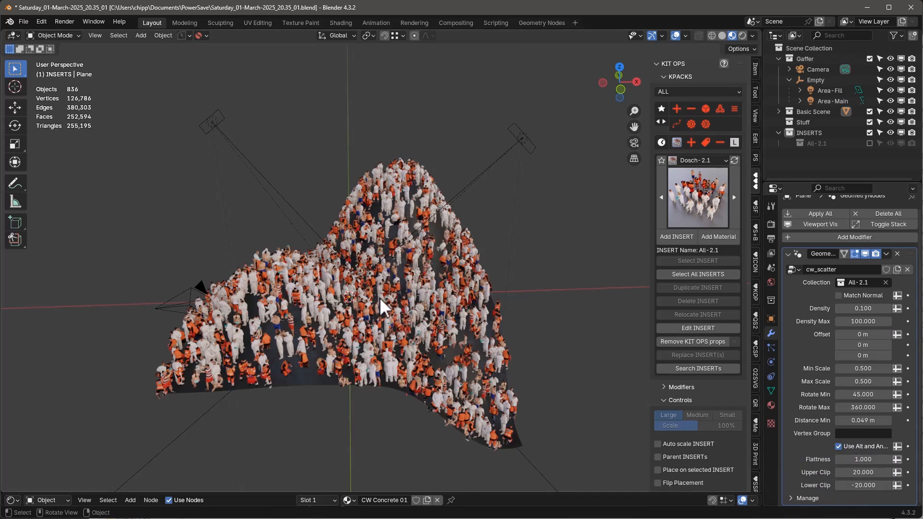
- Adjust the height clip band to upper 1.810 and lower -0.046
{"action": "left_click_drag", "start_coordinate": [382, 307], "coordinate": [438, 286]}
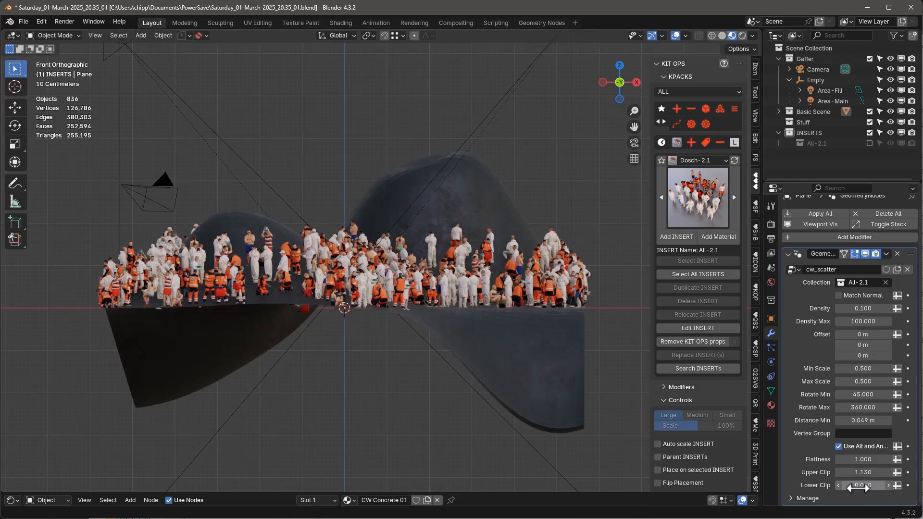
{"action": "left_click_drag", "start_coordinate": [862, 485], "coordinate": [848, 485]}
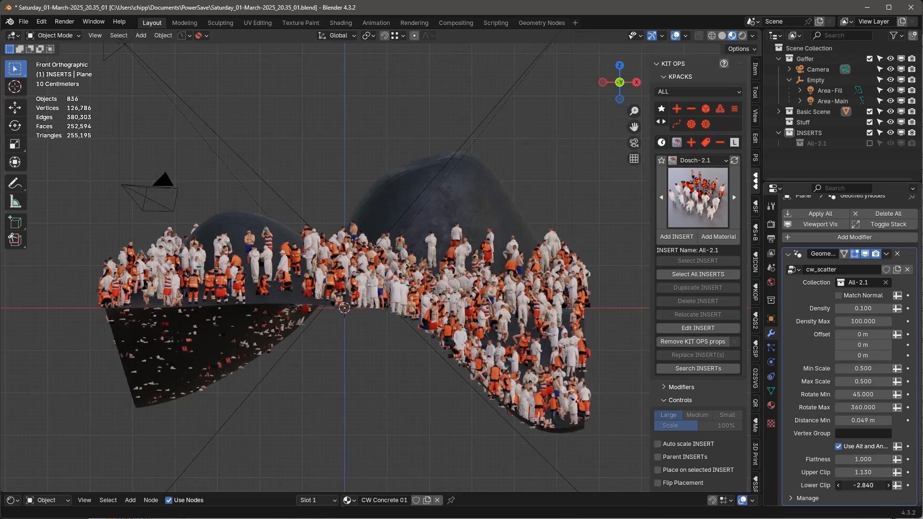
{"action": "left_click_drag", "start_coordinate": [862, 486], "coordinate": [844, 485]}
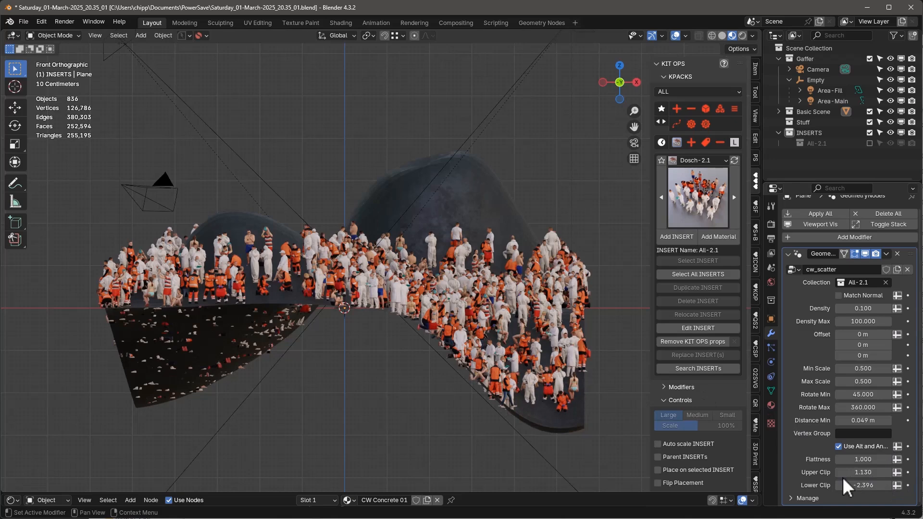
{"action": "left_click_drag", "start_coordinate": [865, 472], "coordinate": [876, 472]}
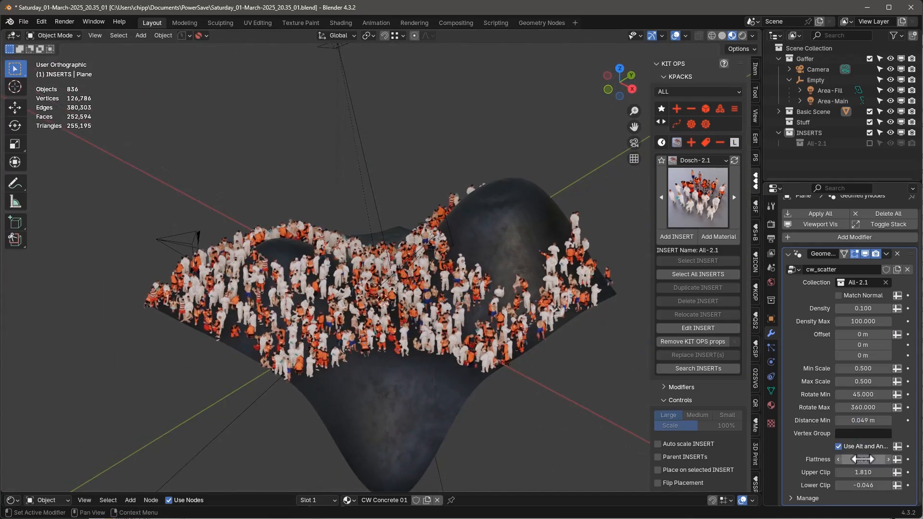
- View the plane from the top, hide the crowd in Edit Mode, and enter Weight Paint mode
{"action": "key", "text": "7"}
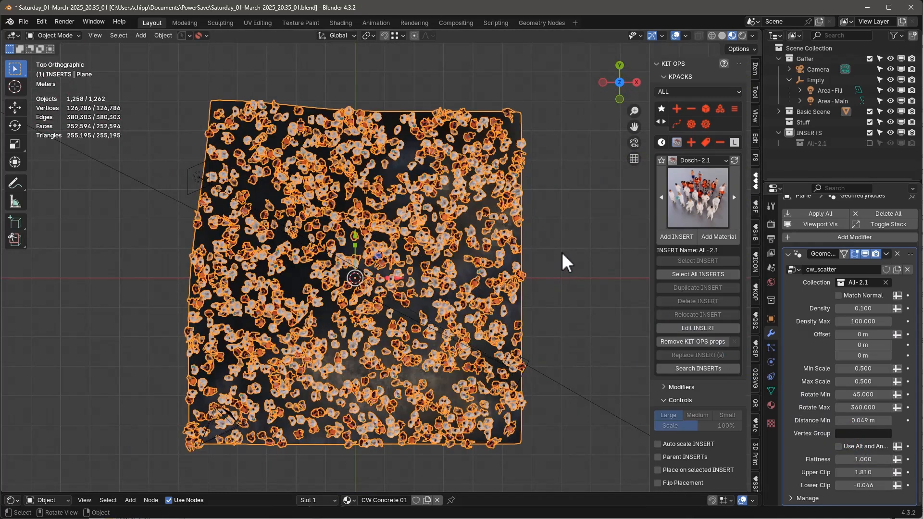
{"action": "key", "text": "Tab"}
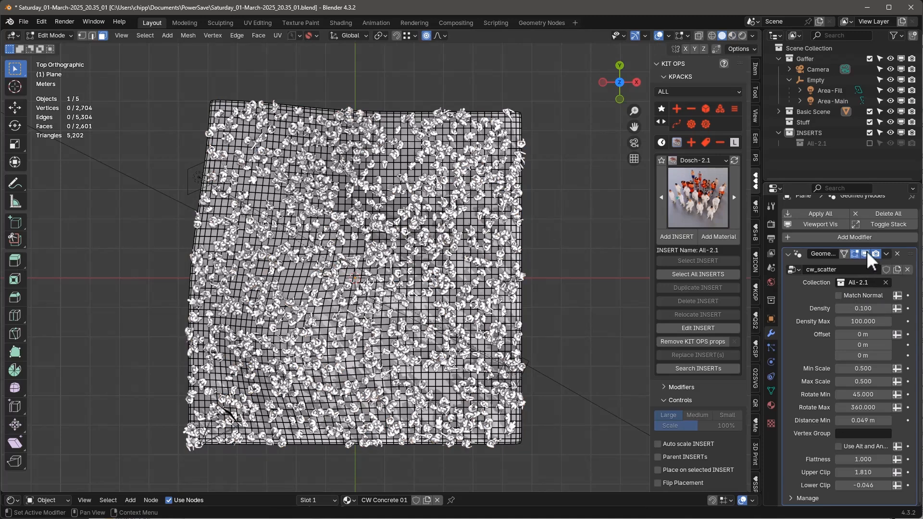
{"action": "left_click", "coordinate": [876, 254]}
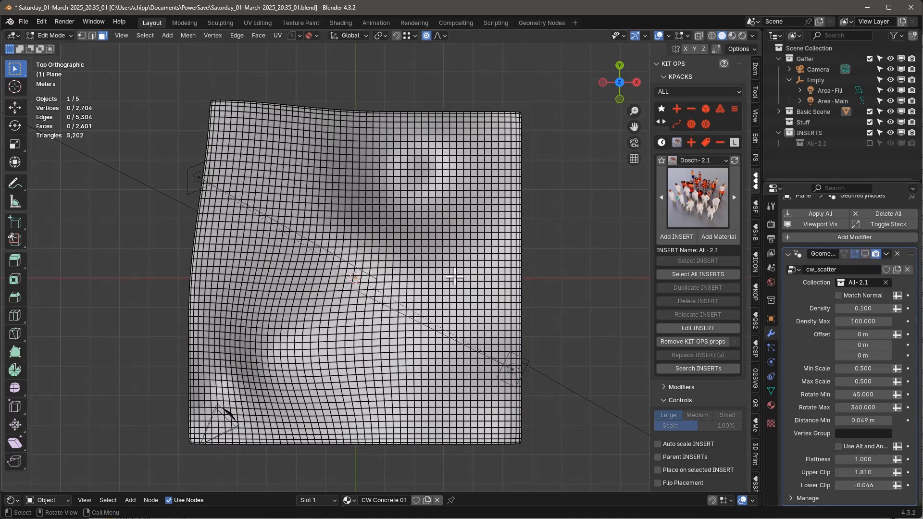
{"action": "left_click", "coordinate": [50, 35]}
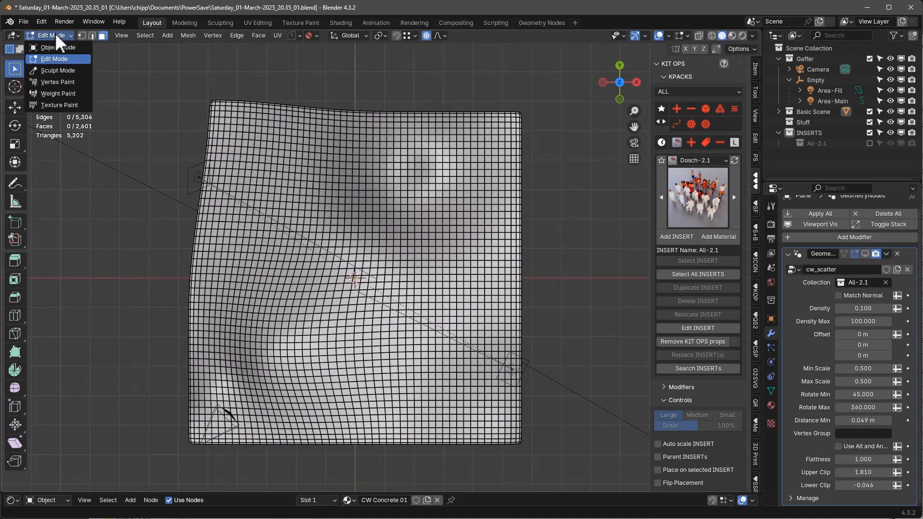
{"action": "left_click", "coordinate": [58, 93]}
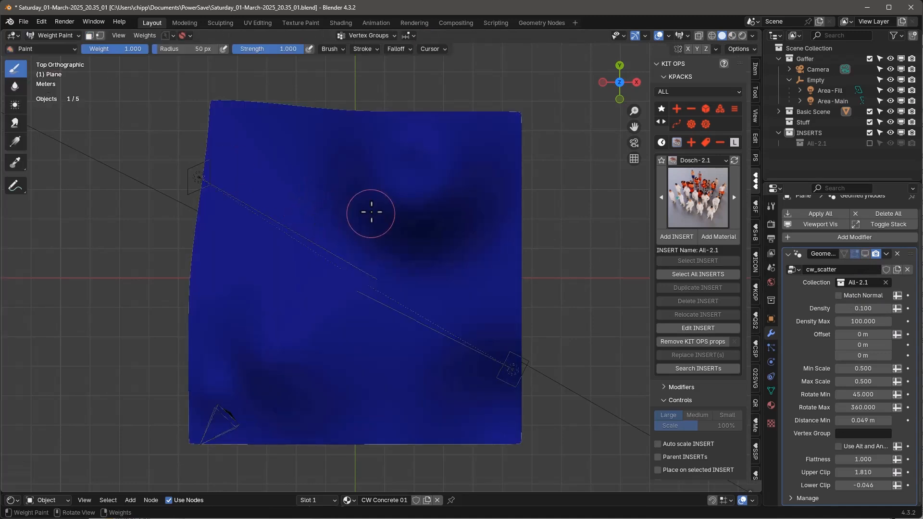
- Paint a weight path across the plane for vertex group fred and open the Geometry Nodes workspace
{"action": "left_click_drag", "start_coordinate": [370, 212], "coordinate": [421, 288]}
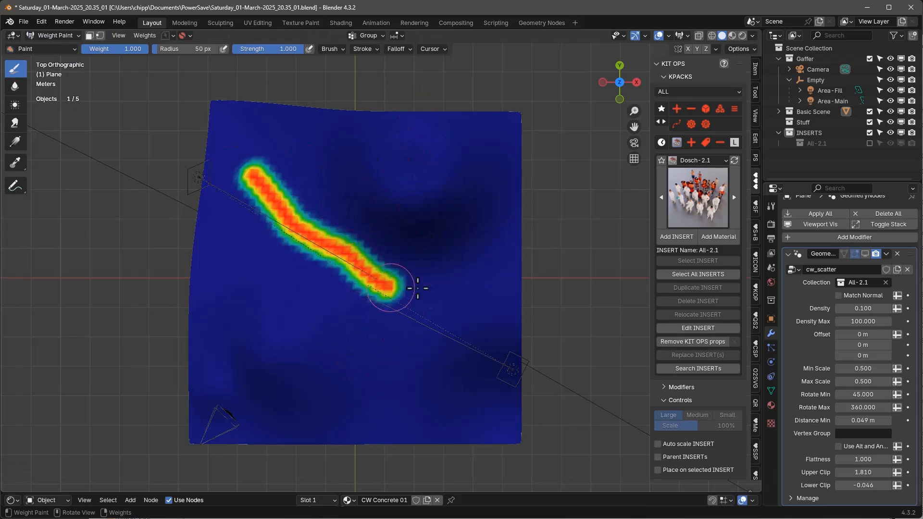
{"action": "left_click_drag", "start_coordinate": [417, 289], "coordinate": [262, 221]}
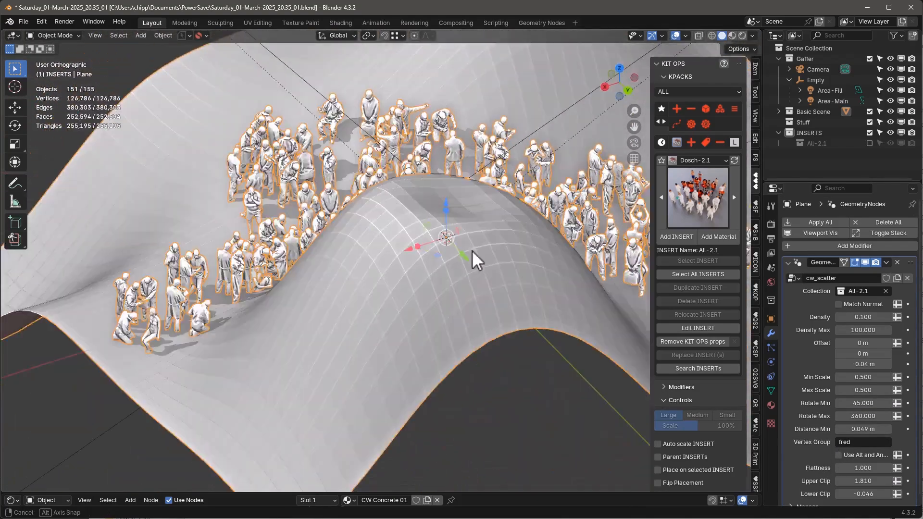
{"action": "left_click", "coordinate": [540, 22]}
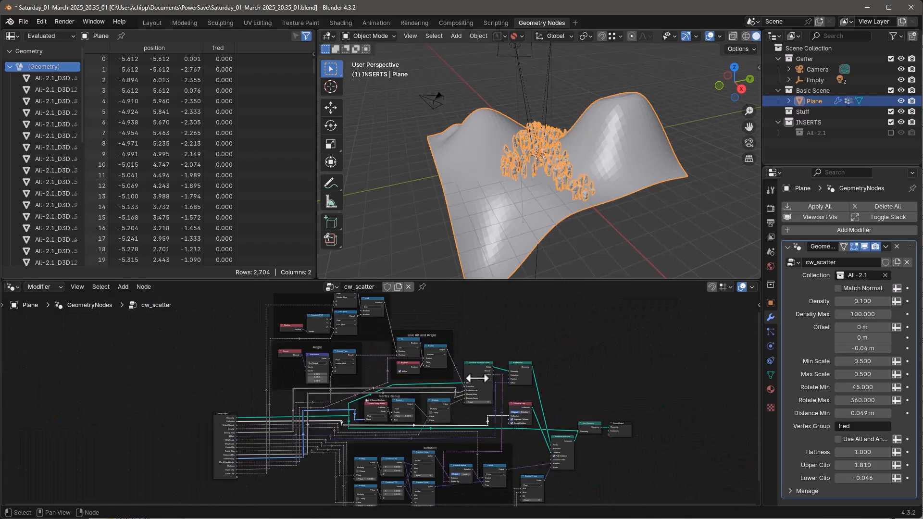